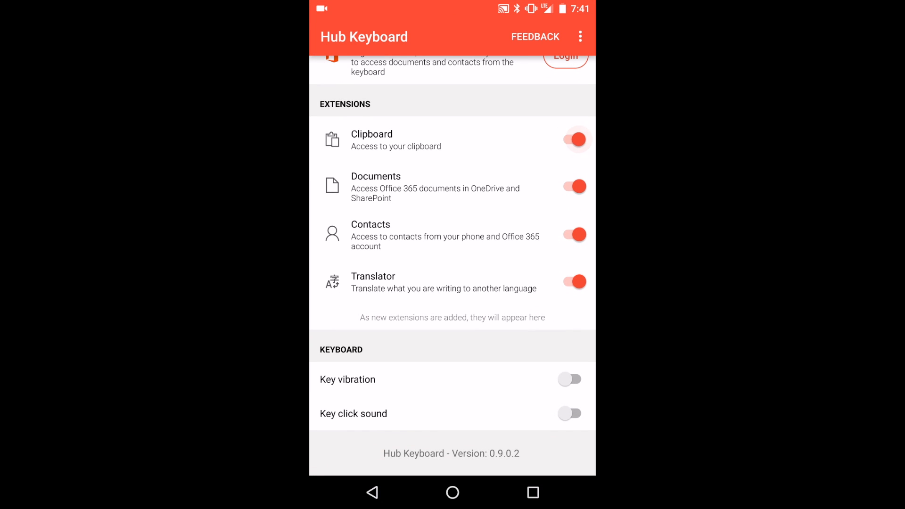
Turn key vibration on and then back off in the keyboard settings.
click(571, 379)
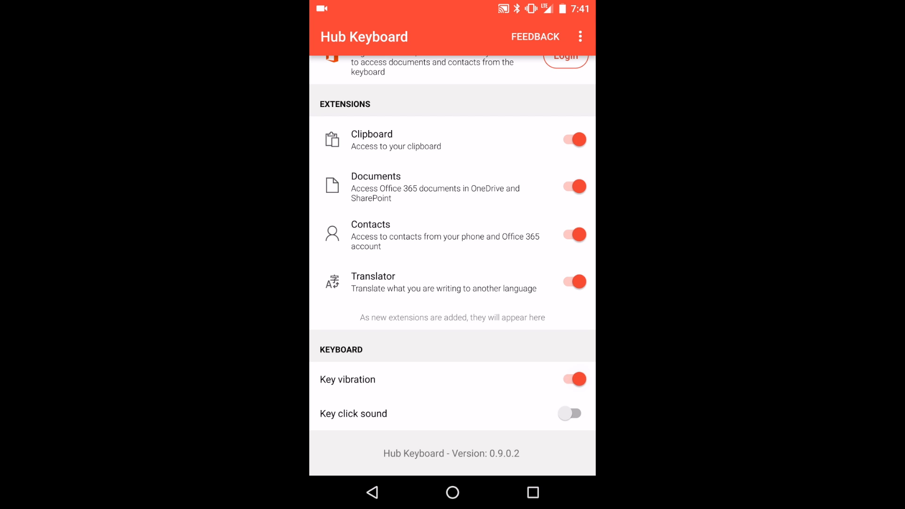
click(570, 379)
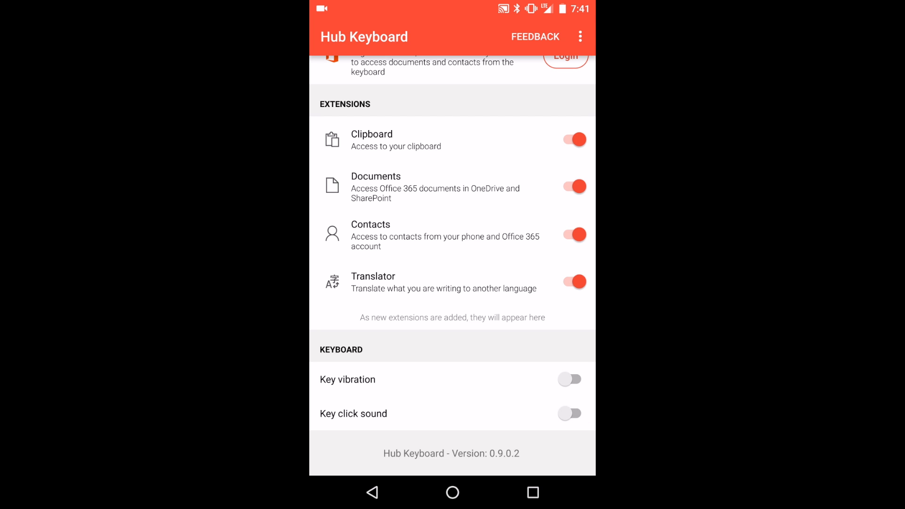
click(581, 36)
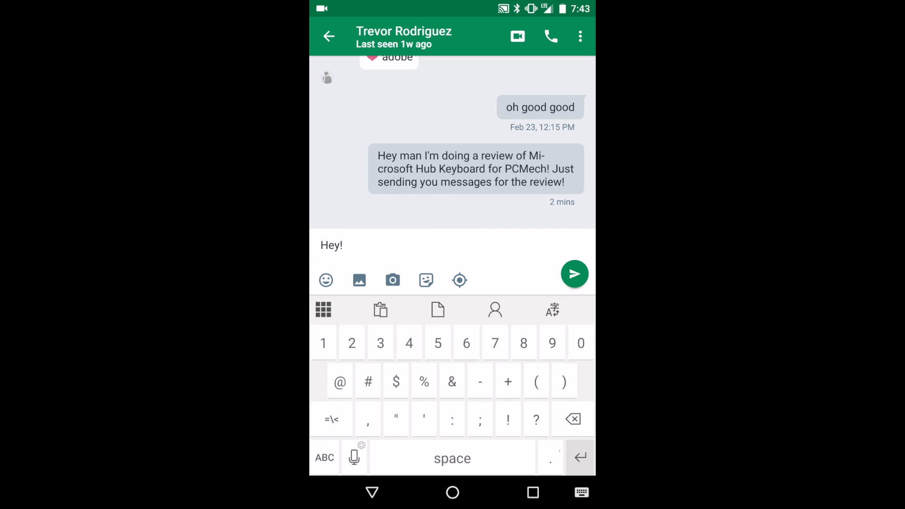
Type 'Hey! Testing out the Microsoft Hub Keyboard!' and begin the next sentence with 'Using'.
text(Testing out the Mi)
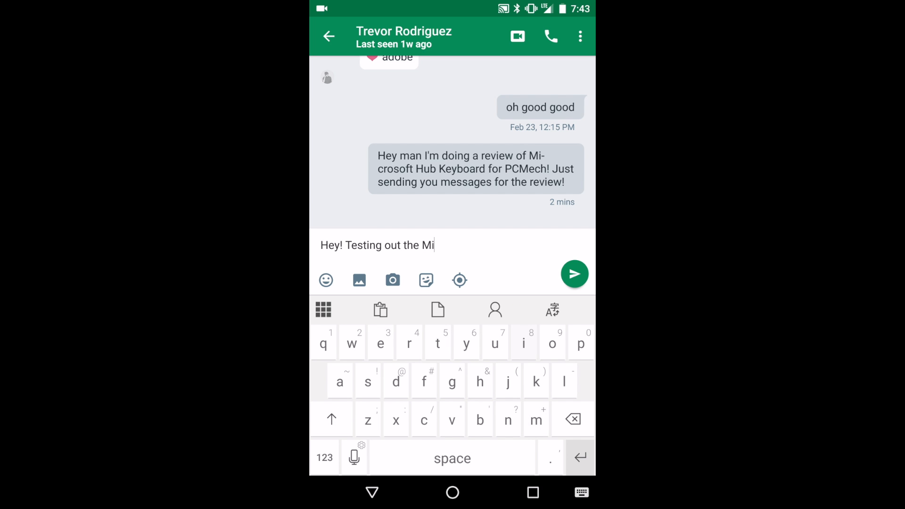
text(crosoft)
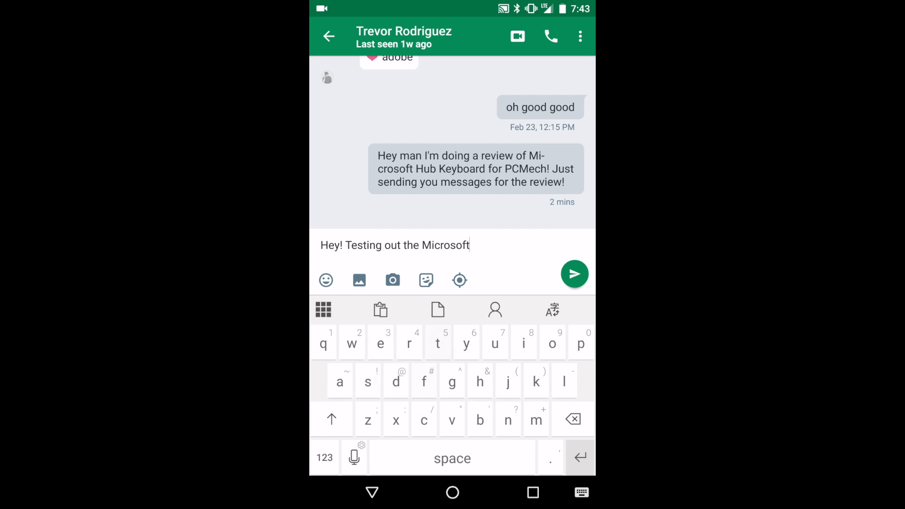
text(Hub)
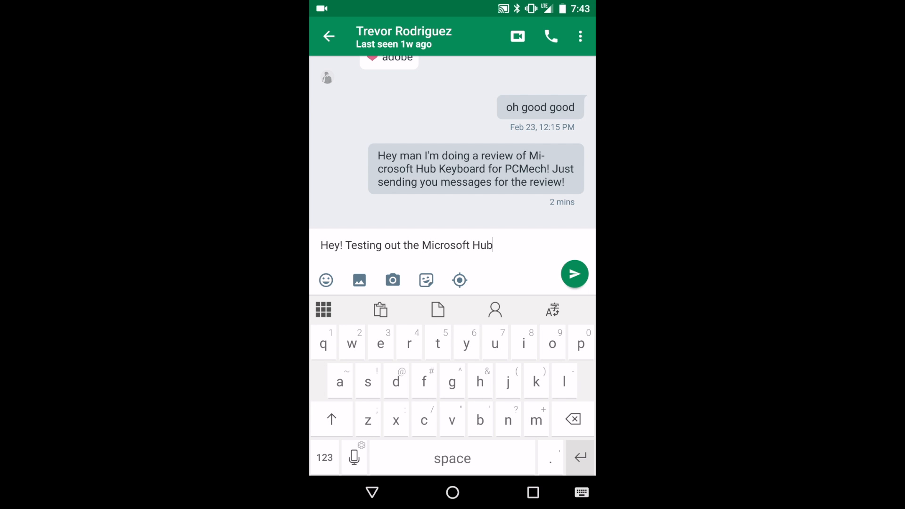
text(Keyboard!)
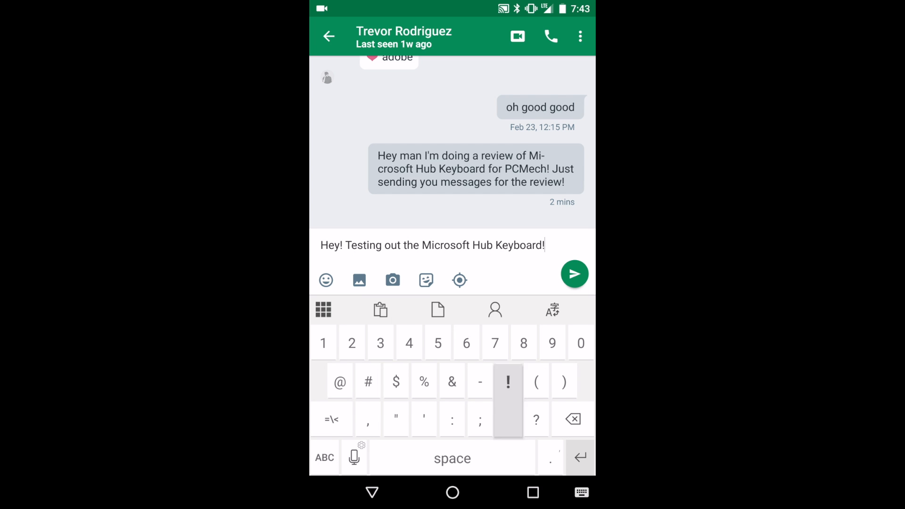
click(509, 381)
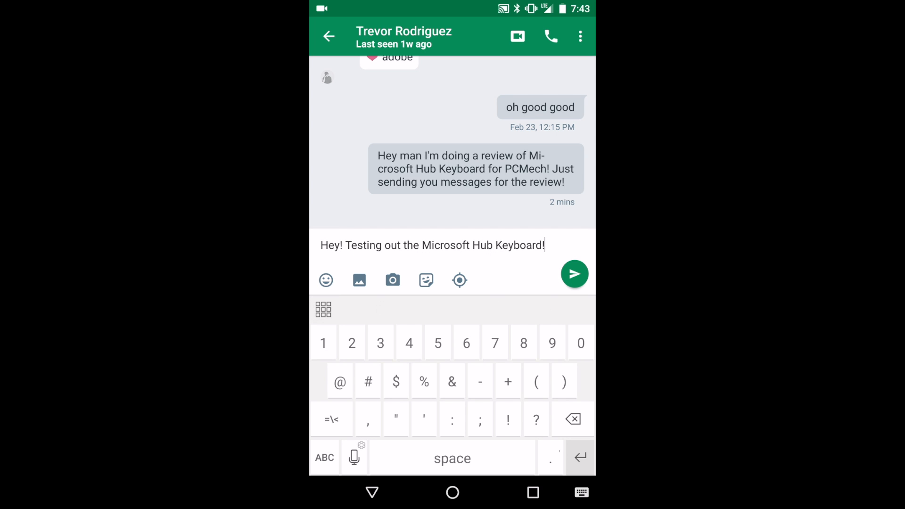
click(325, 458)
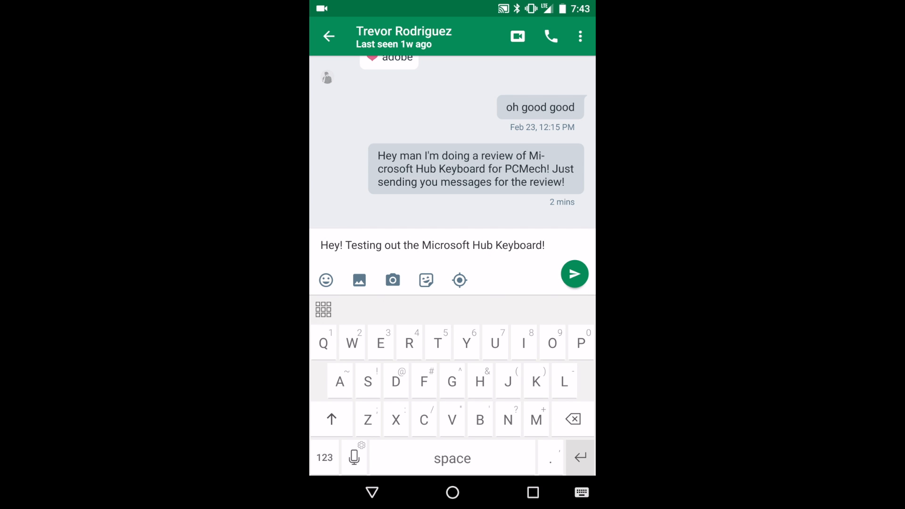
text(Using)
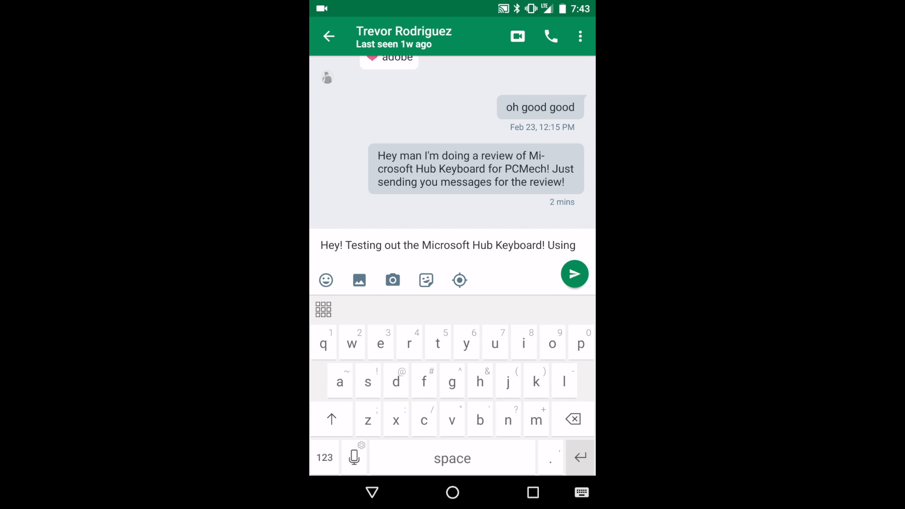
text(autocorre)
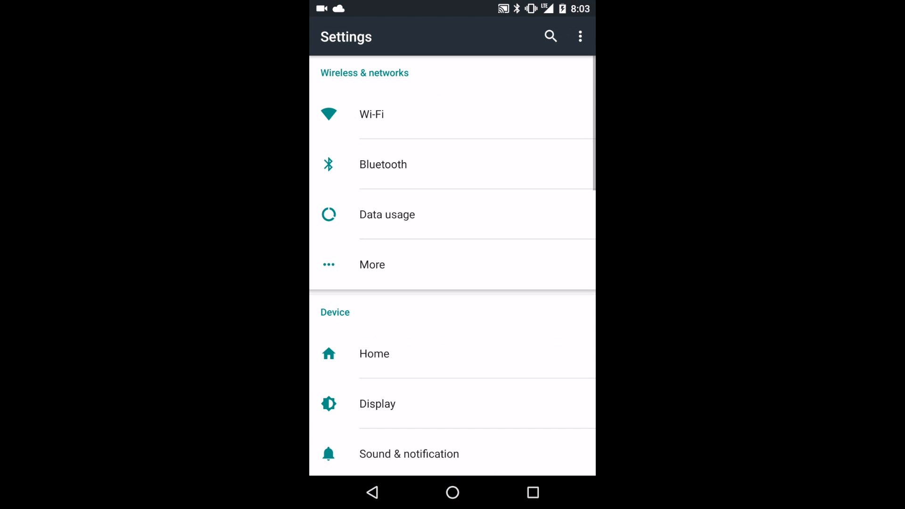
Scroll down the main Android Settings list.
scroll(down, 3)
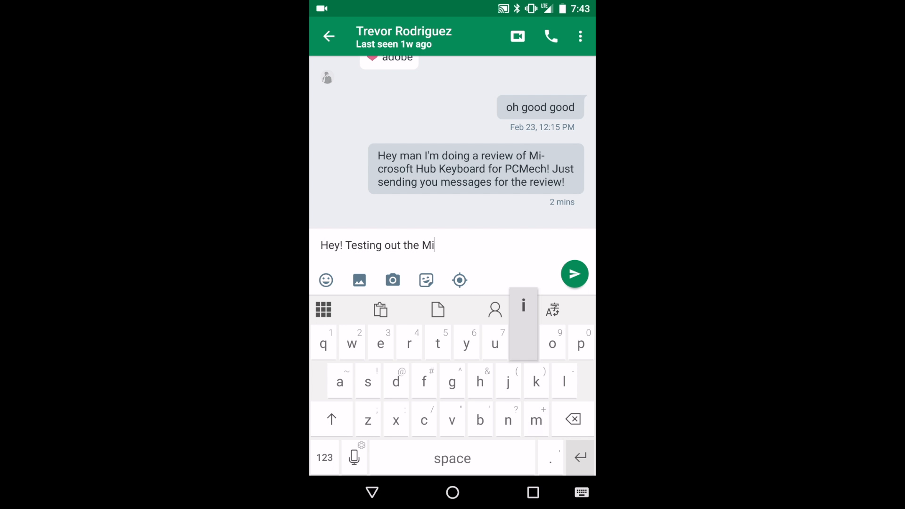
Let autocorrect fix 'Wiah i could swipe type', then clear it and retype 'Hey! Testing out the Microsoft Hub Keyboard!'.
text(crosoft)
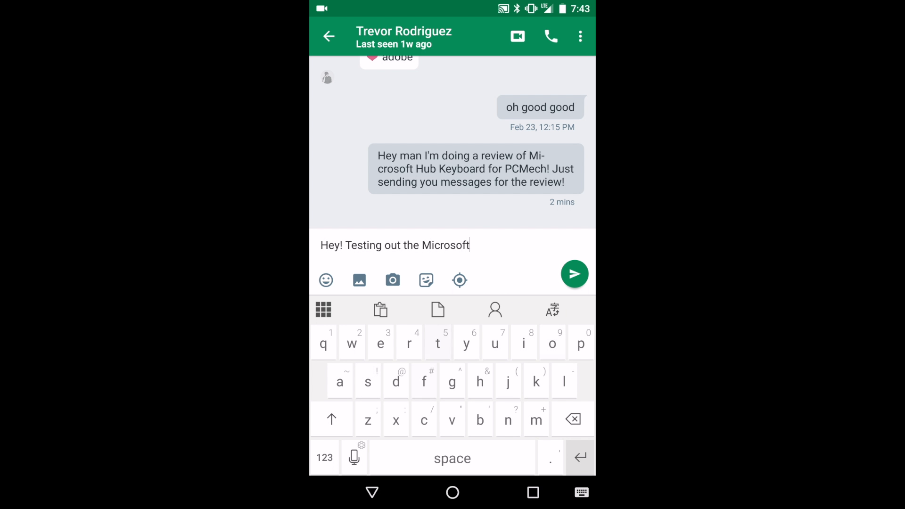
text(Hub)
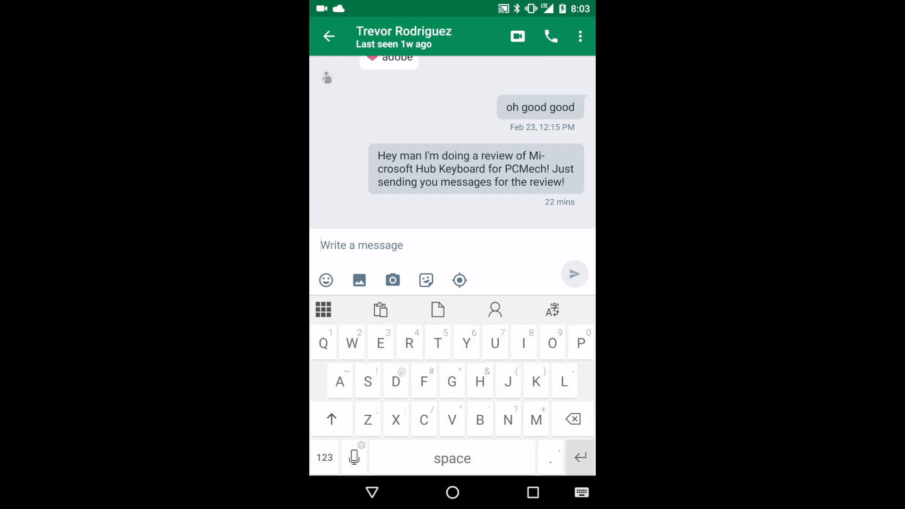
click(368, 381)
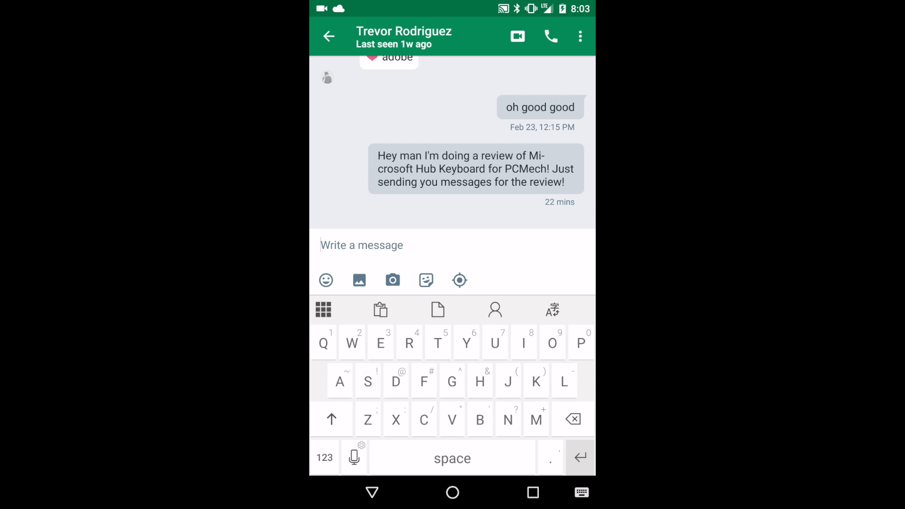
text(Wiah i could swipe type)
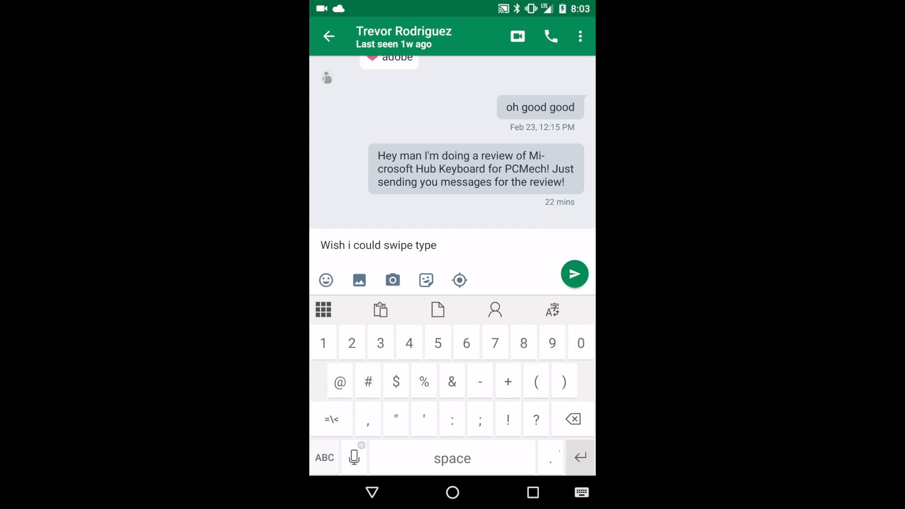
click(574, 274)
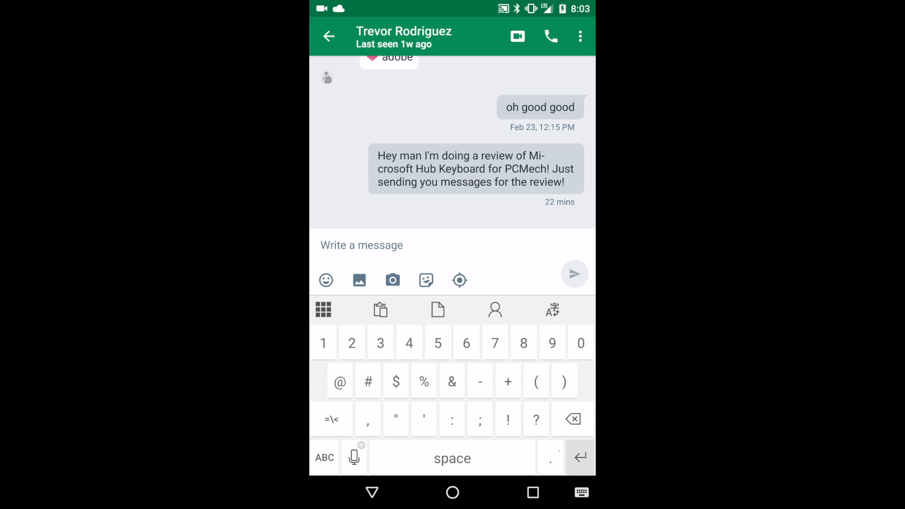
text(Hey! Testing out the Microsoft Hub Keyboard!!)
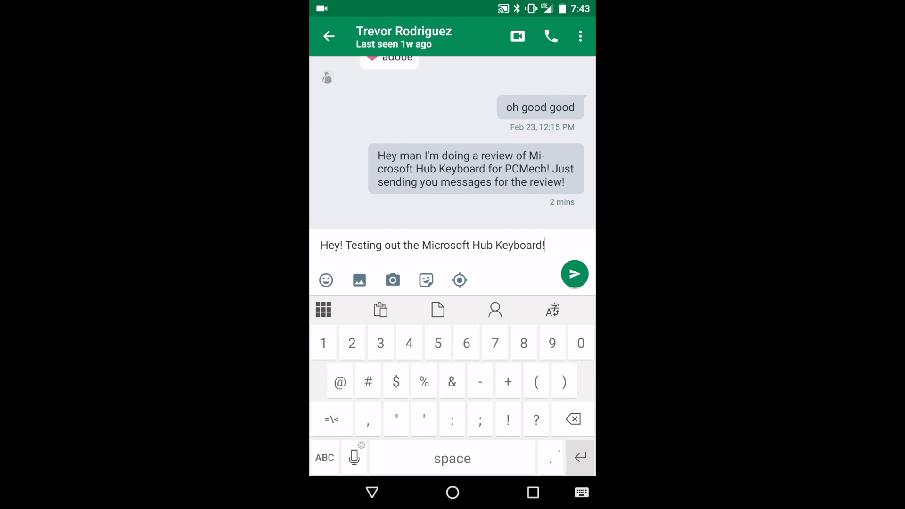
Return to the letter layout and continue the draft using word suggestions.
click(323, 309)
text( Using autocor)
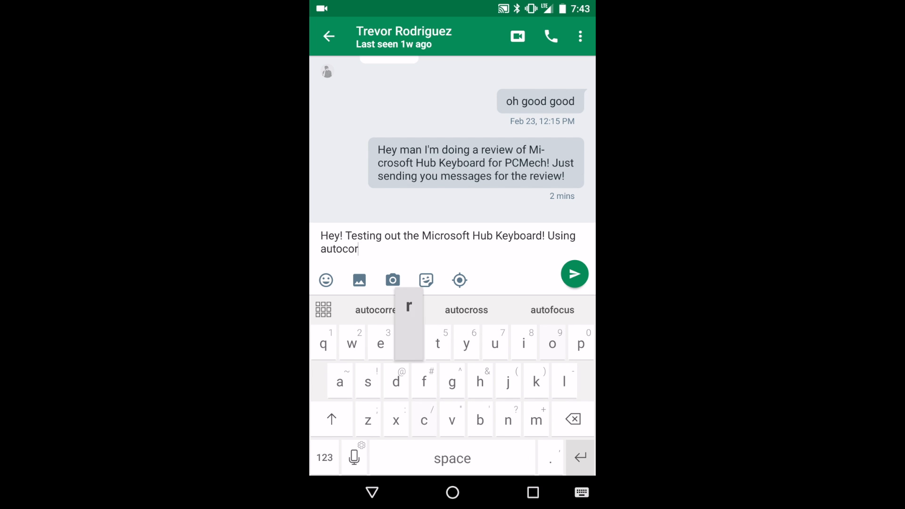
click(373, 310)
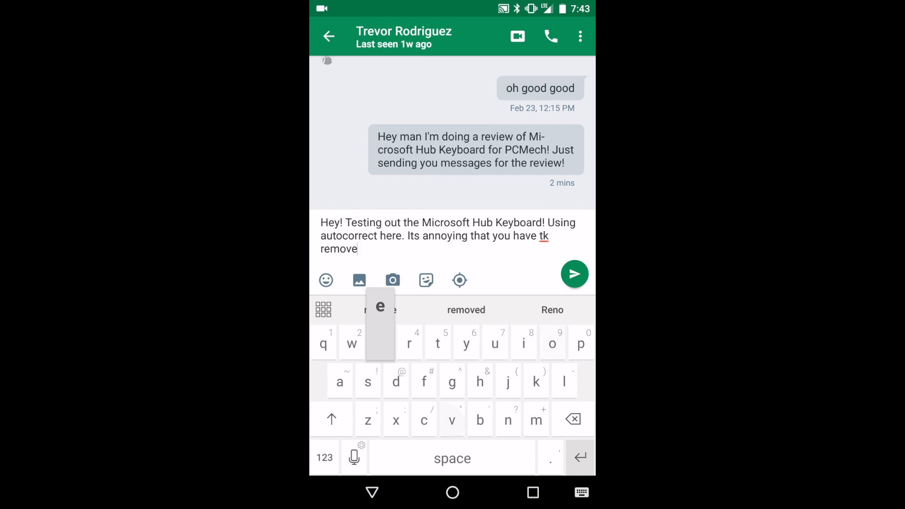
click(544, 236)
text(testing)
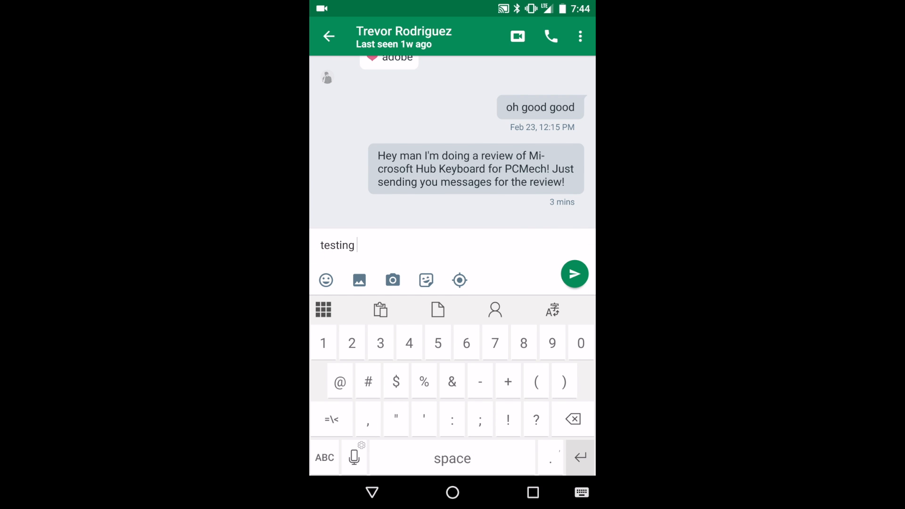
Add 'here!!' to the draft and view 'testing here!!' among the keyboard's Recent clips.
text(here!!testing here!!)
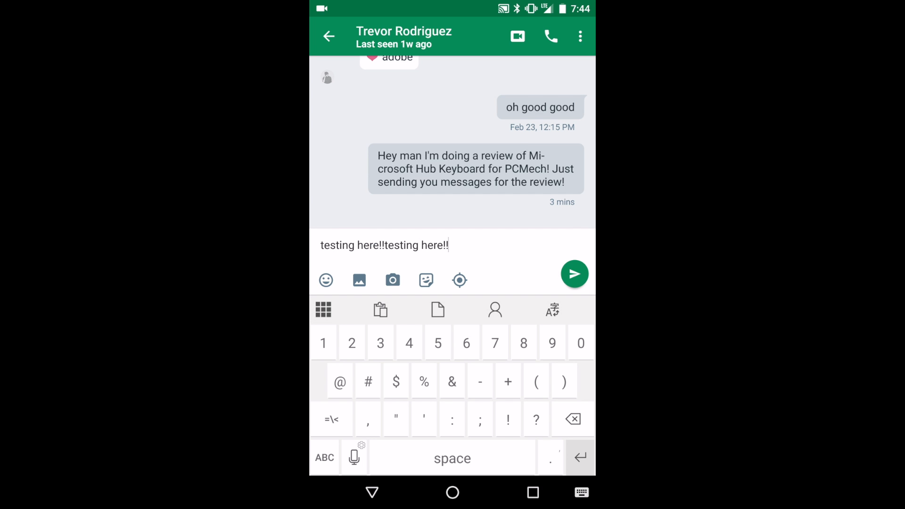
click(381, 310)
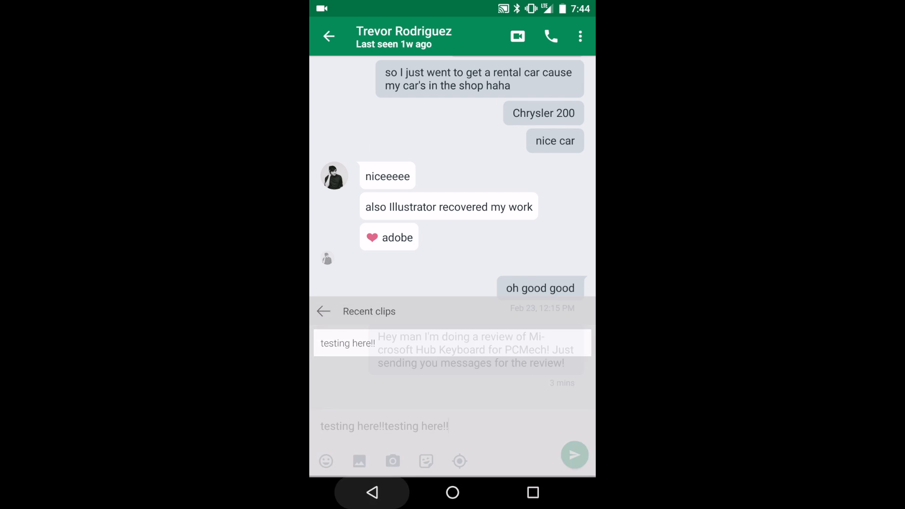
text(T)
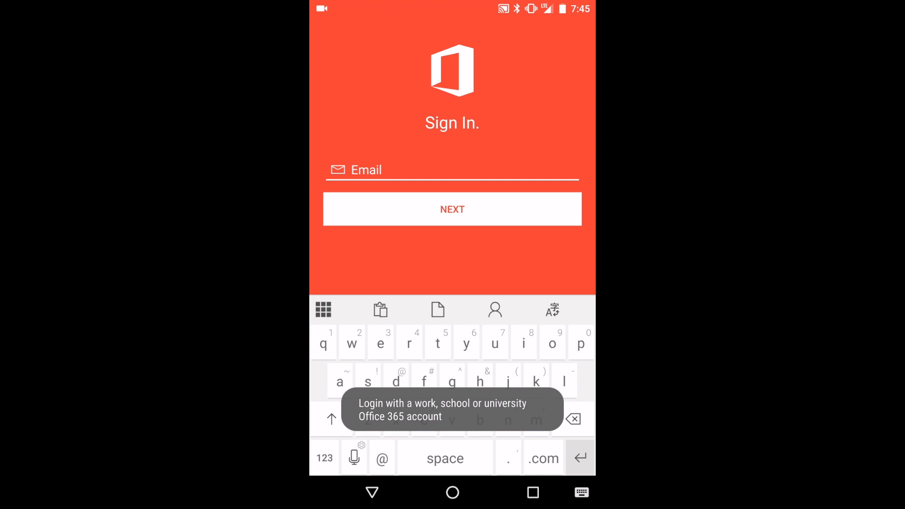
Start entering an email address in the Office 365 Sign In Email field.
text(enter)
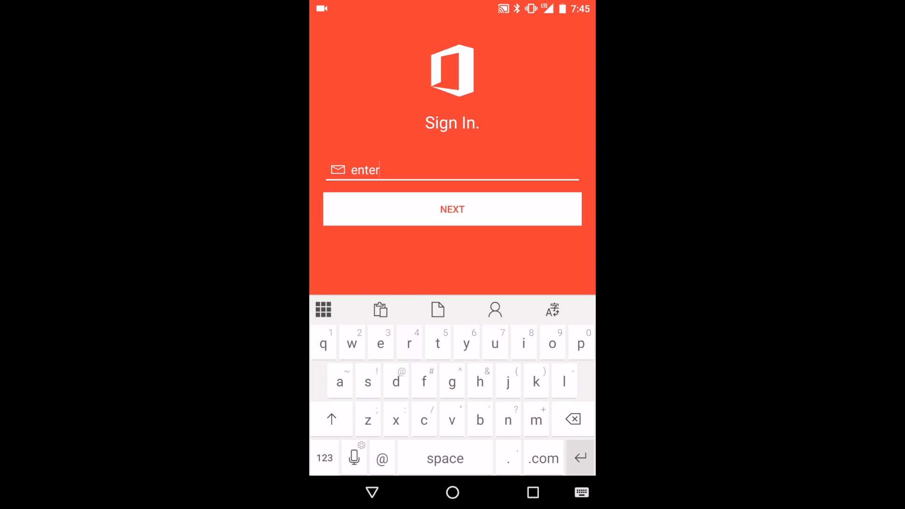
text(email h)
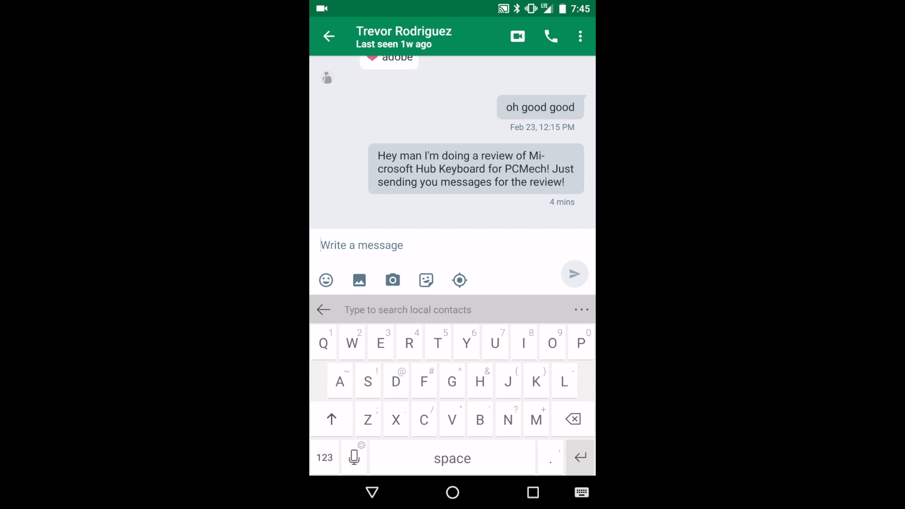
Search the keyboard's local contacts for 'trevor'.
text(tre)
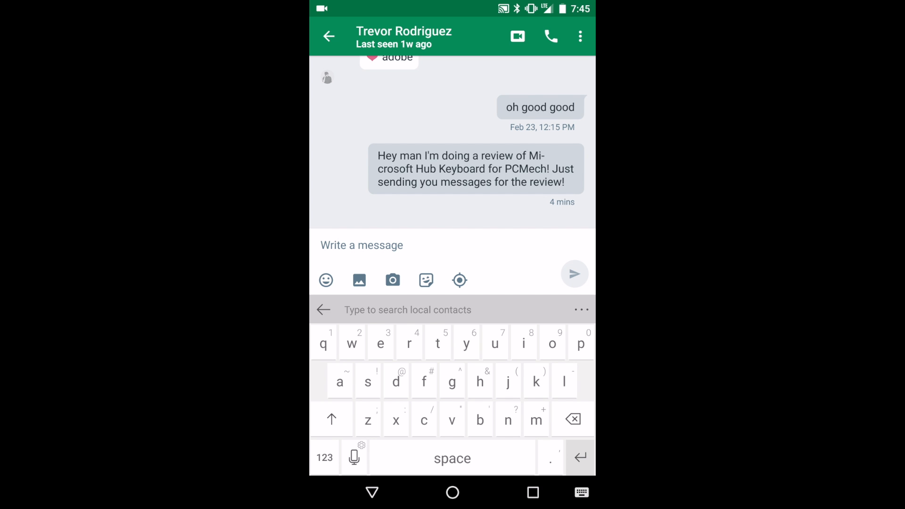
text(trevor)
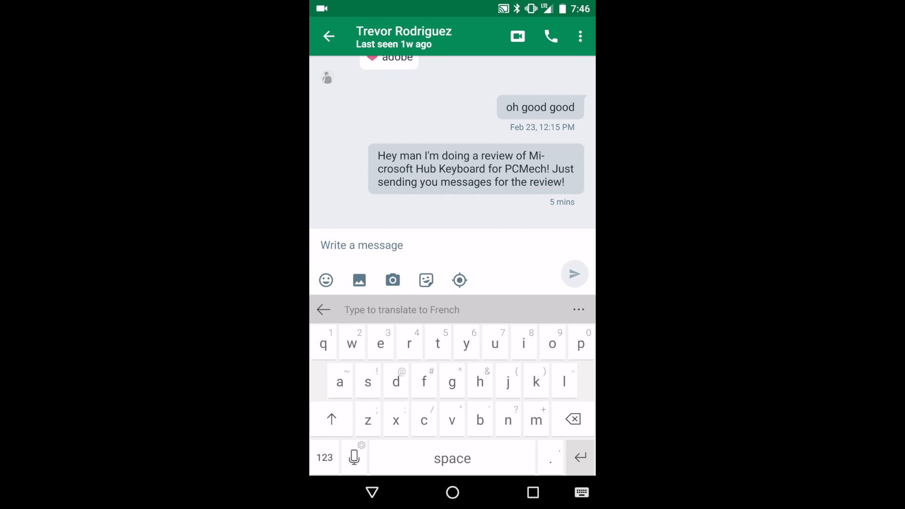
Open the translator's Language settings and scroll the right wheel to German.
click(579, 310)
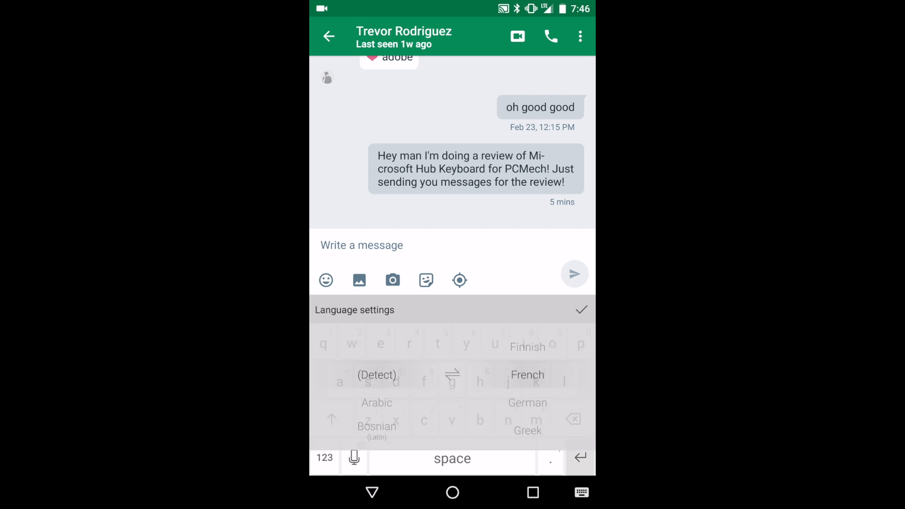
scroll(down, 3)
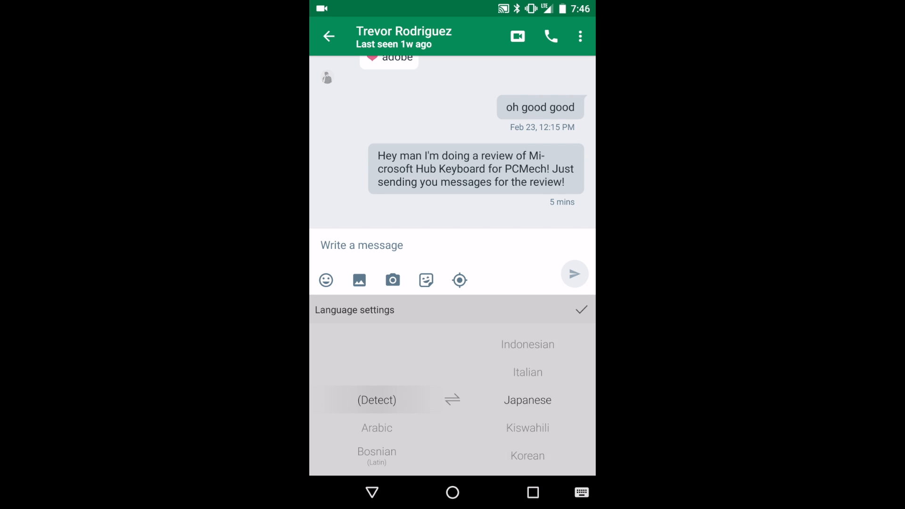
scroll(down, 3)
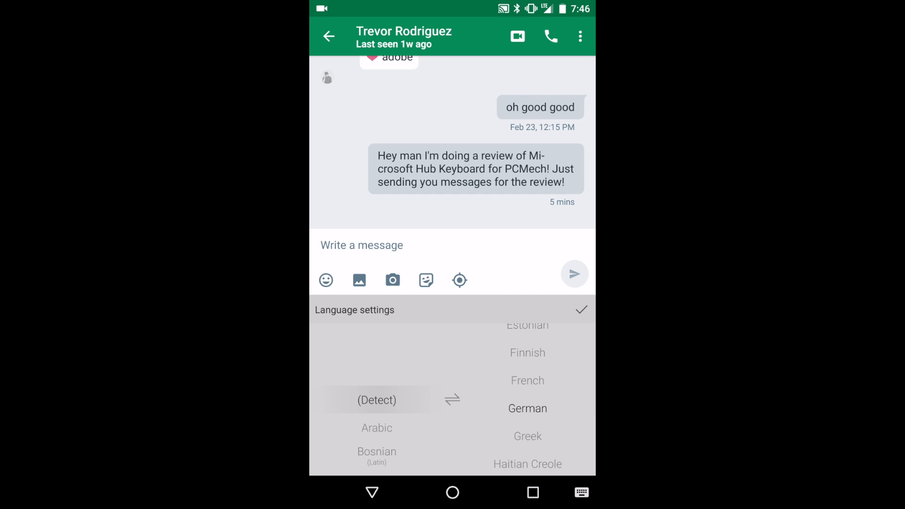
scroll(down, 3)
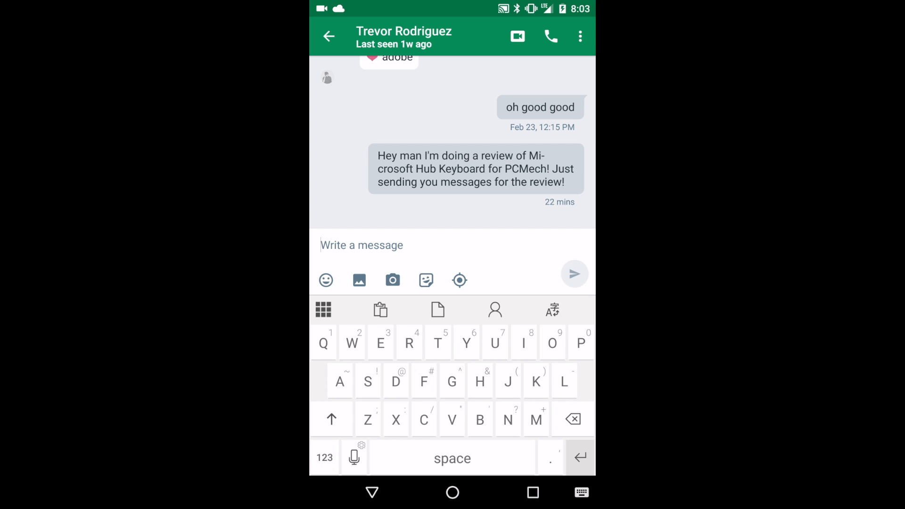
Type 'Wish i could swipe' as a new draft, with autocorrect fixing 'Wiah'.
text(Wiah i)
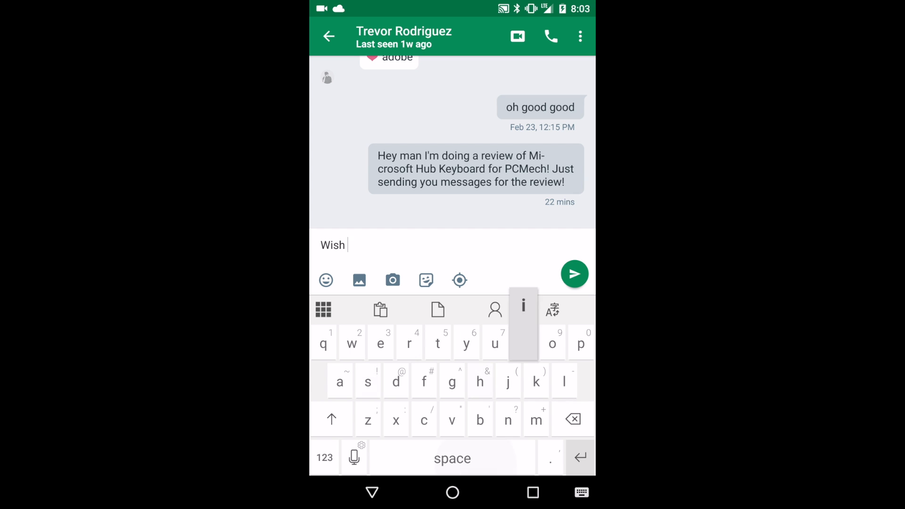
text(i could swipe)
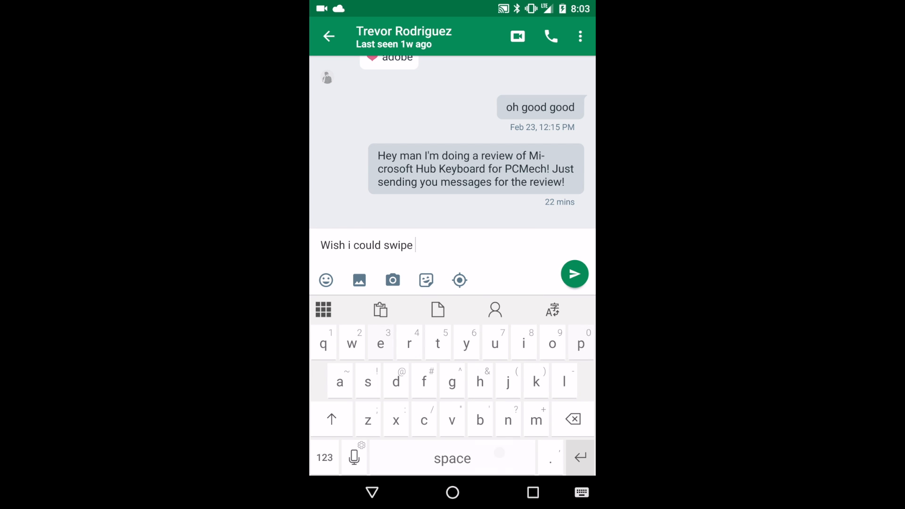